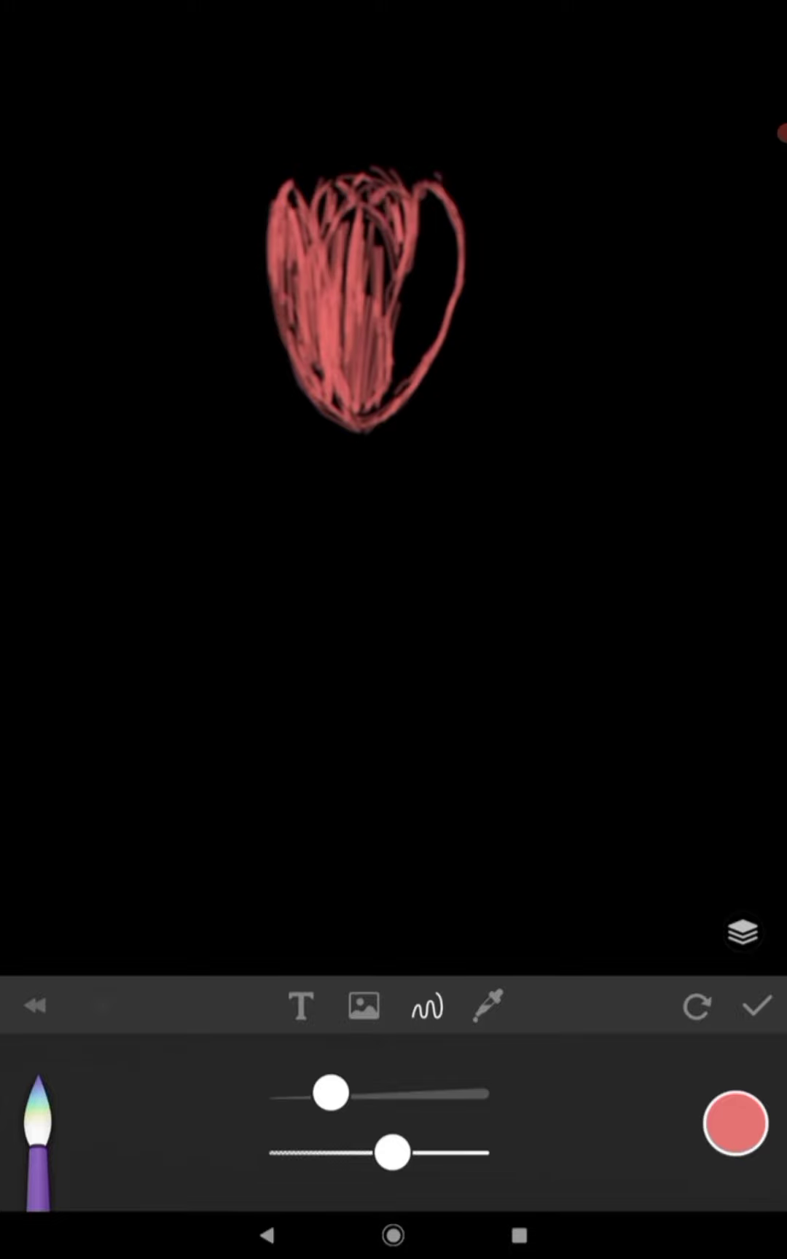
# Shade the tulip petals with dark red, black, deep magenta and pale pink strokes.
pyautogui.click(733, 1122)
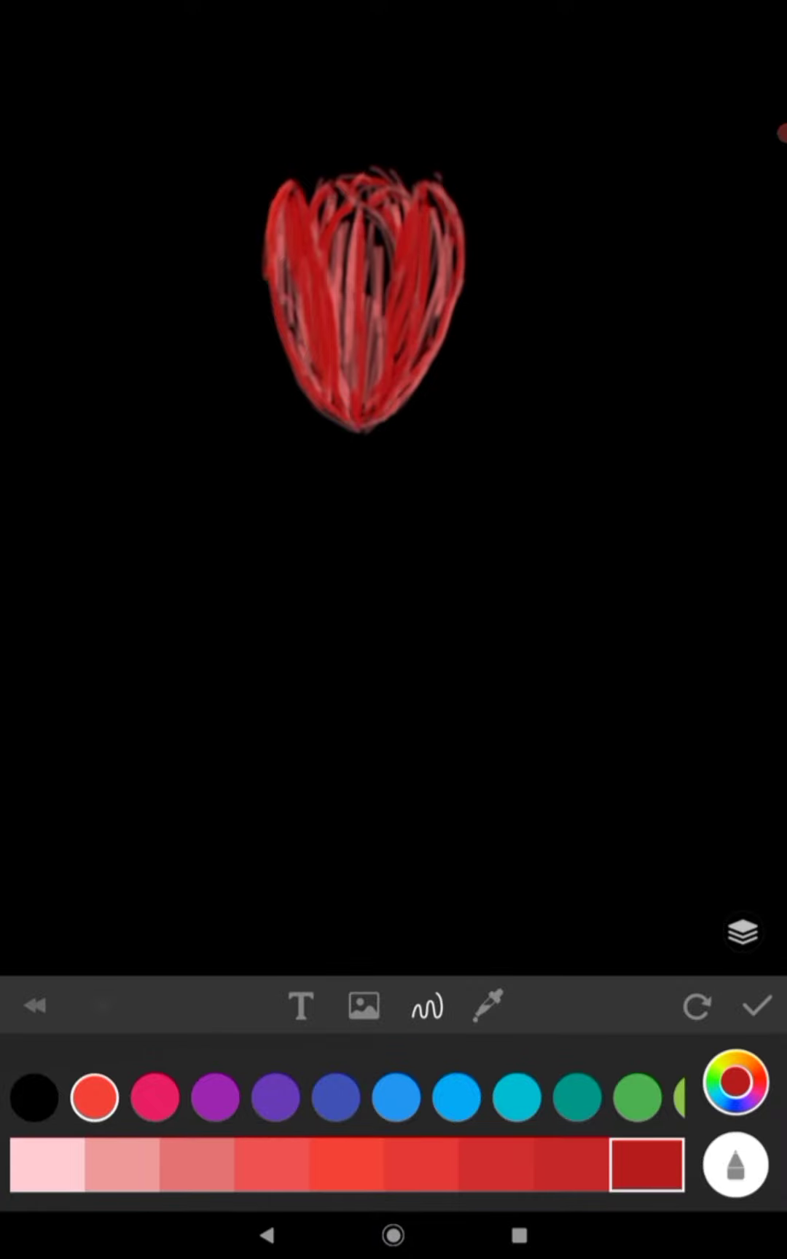
pyautogui.click(33, 1098)
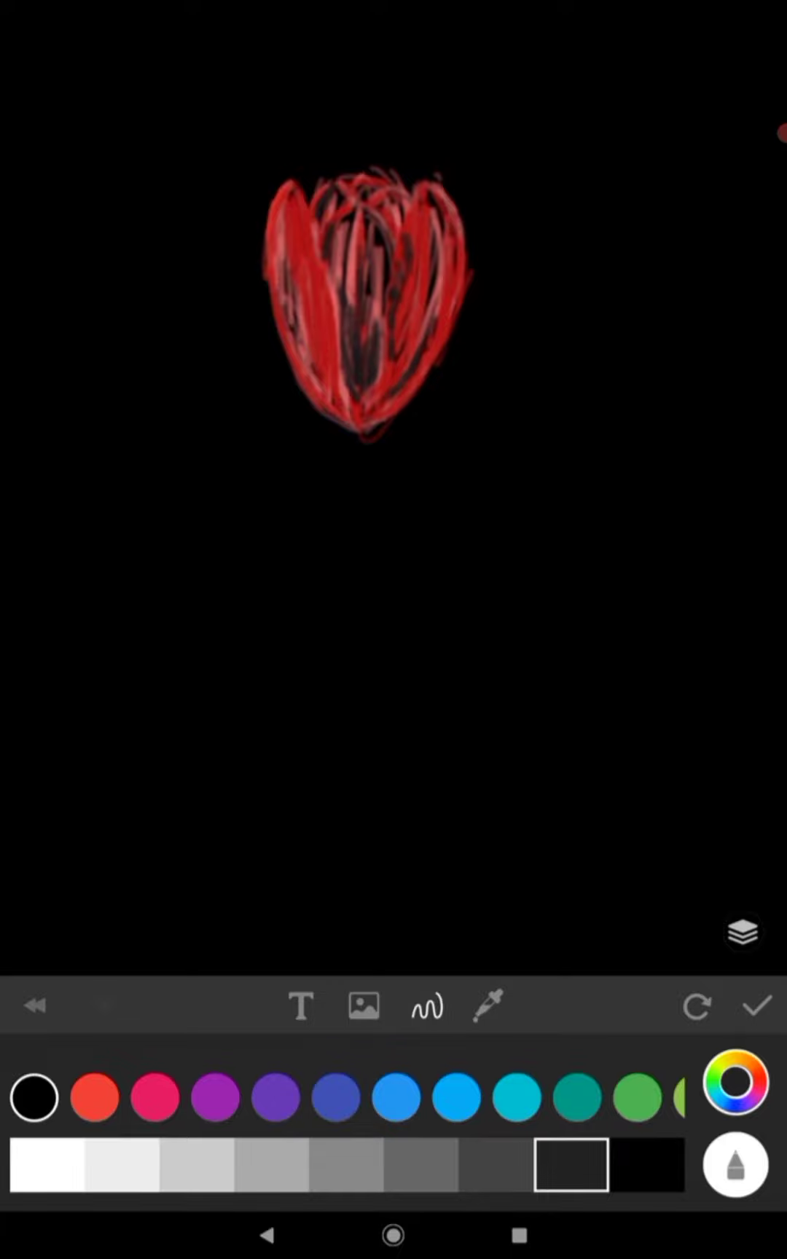
pyautogui.click(153, 1097)
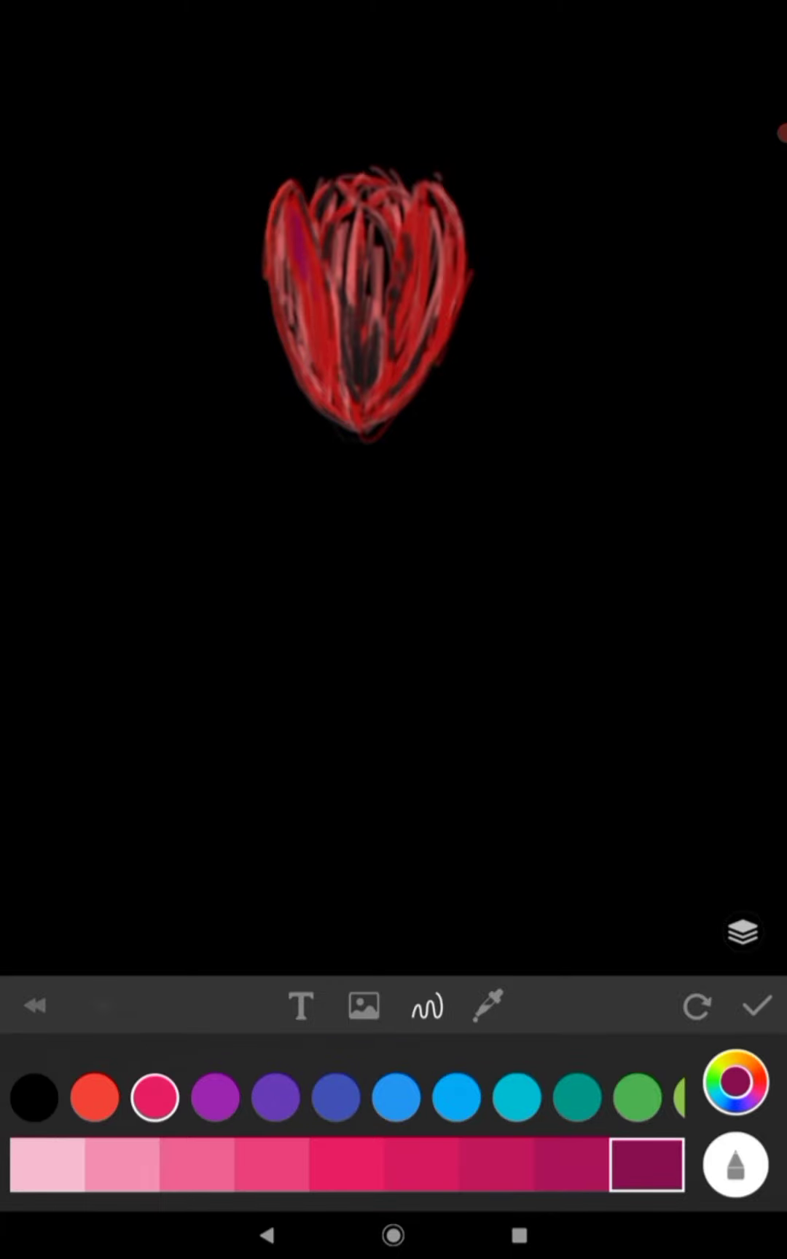
pyautogui.click(94, 1096)
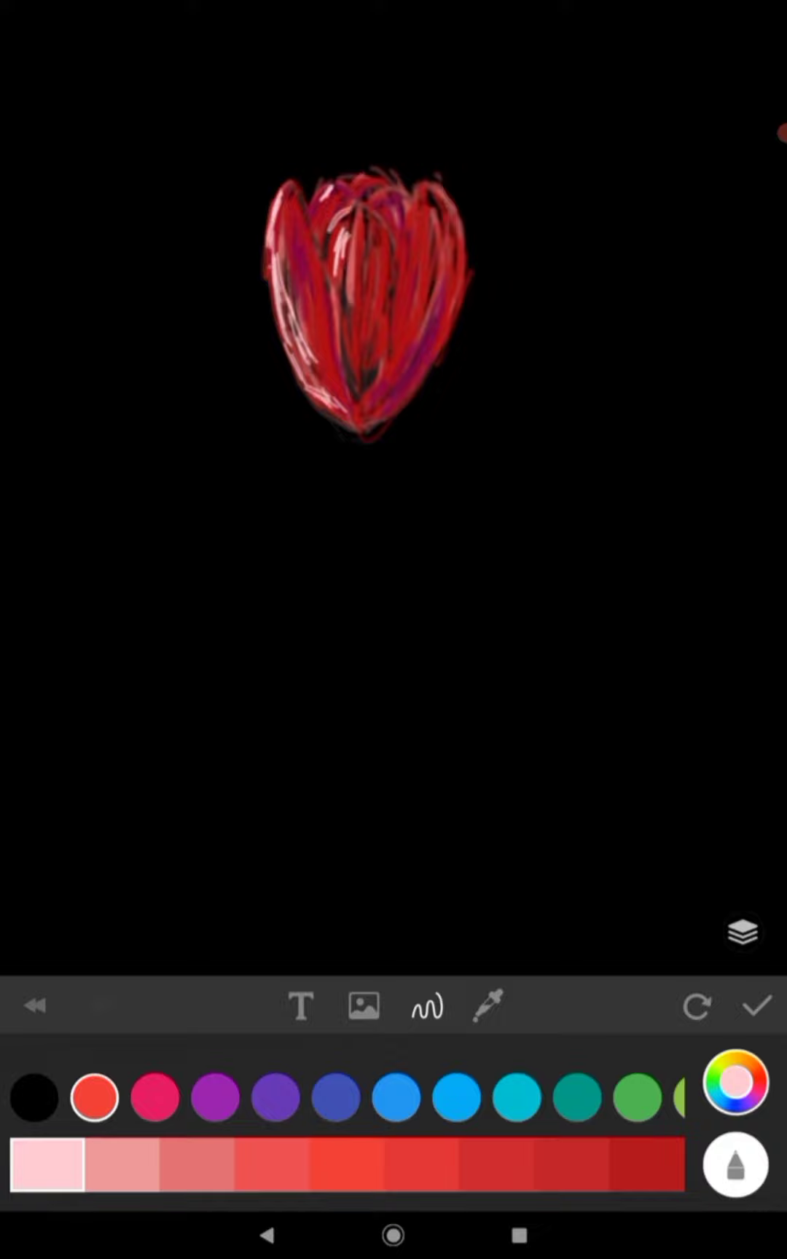
# Paint green sepals under the bud, a long stem and two filled leaves.
pyautogui.click(637, 1097)
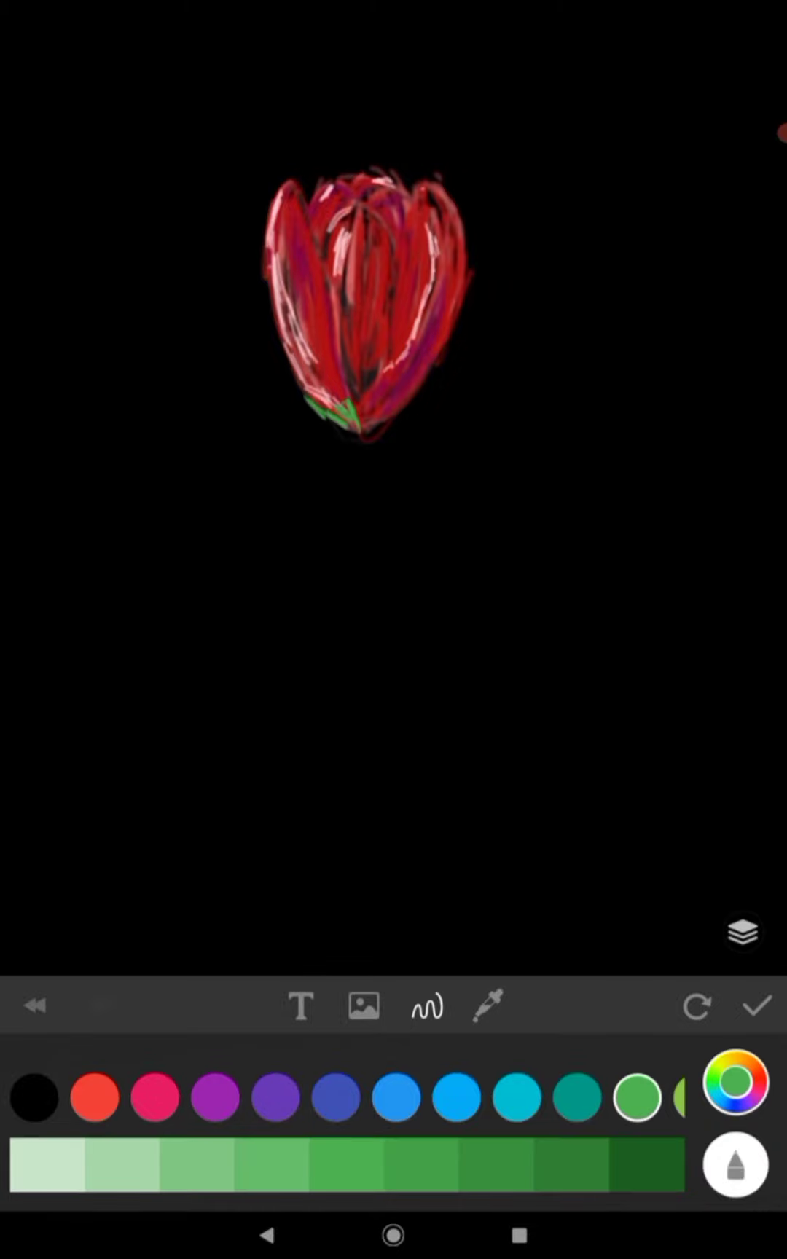
pyautogui.moveTo(353, 426); pyautogui.dragTo(345, 538)
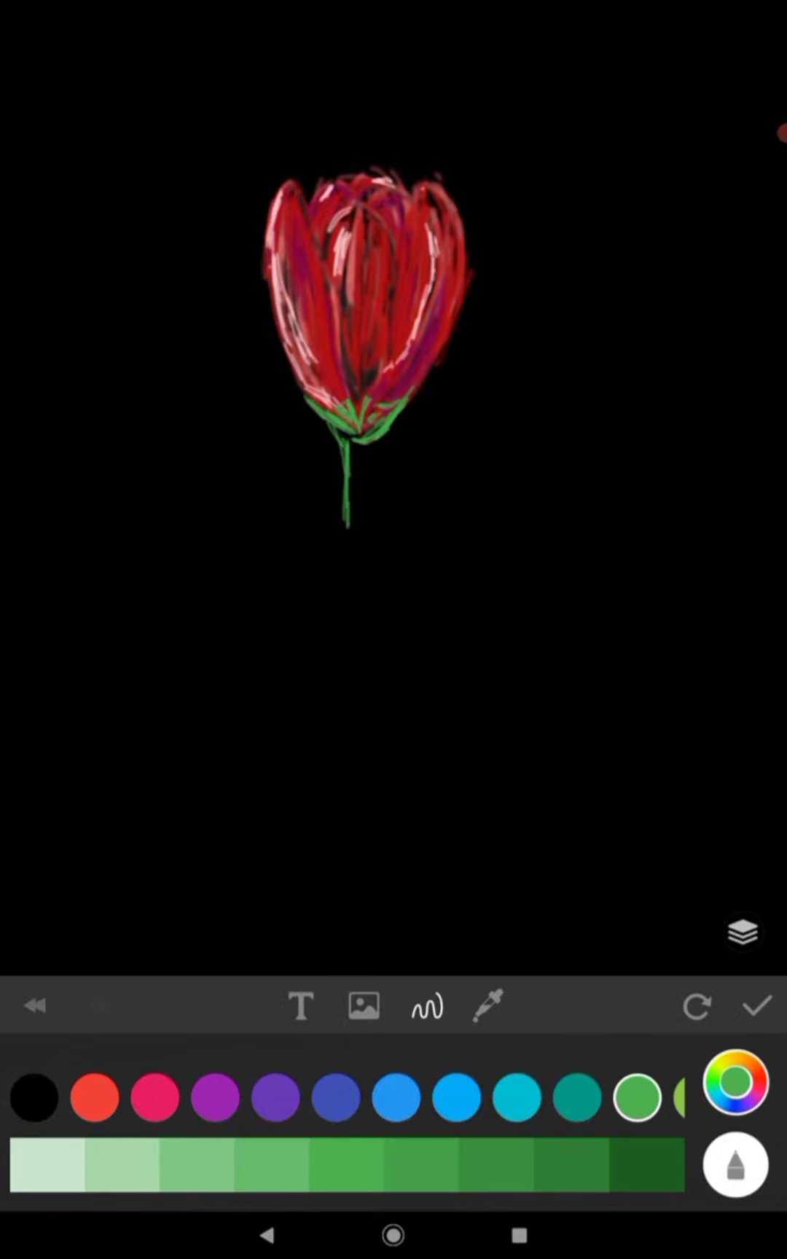
pyautogui.moveTo(354, 450); pyautogui.dragTo(361, 948)
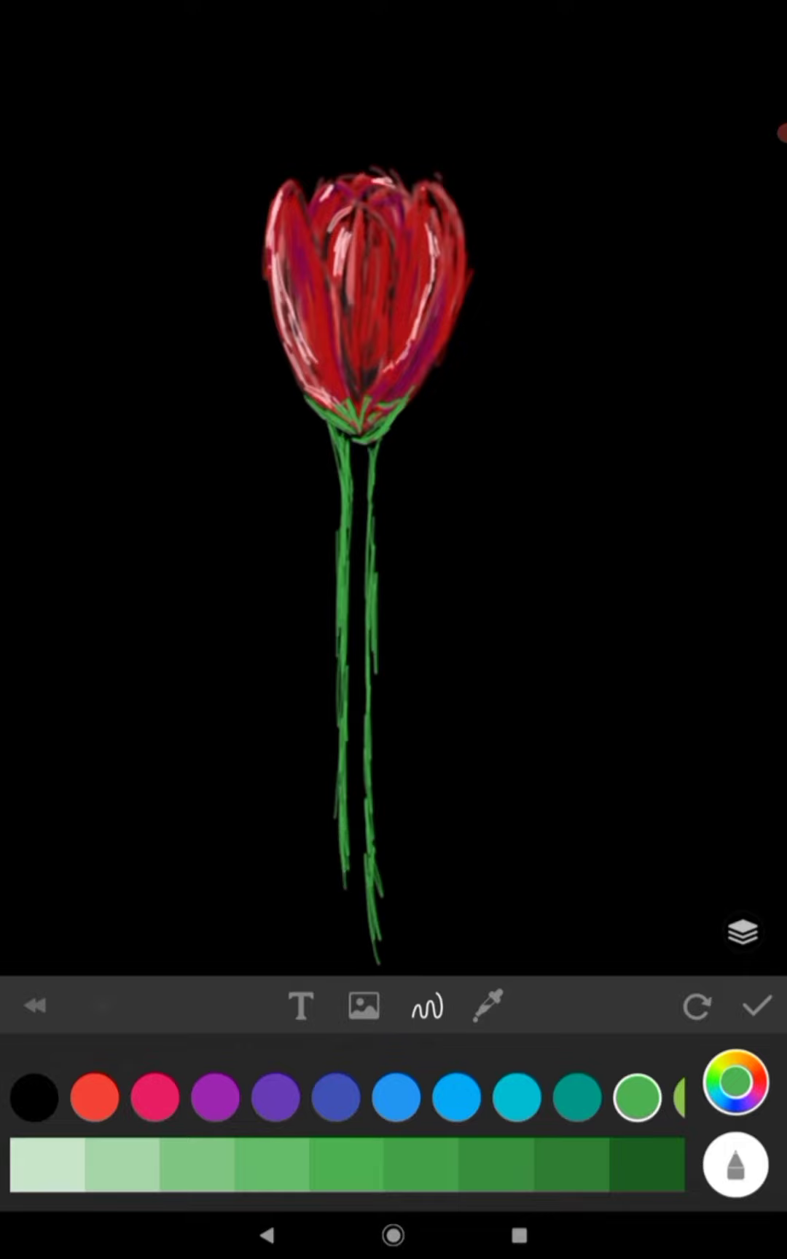
pyautogui.moveTo(338, 851); pyautogui.dragTo(494, 618)
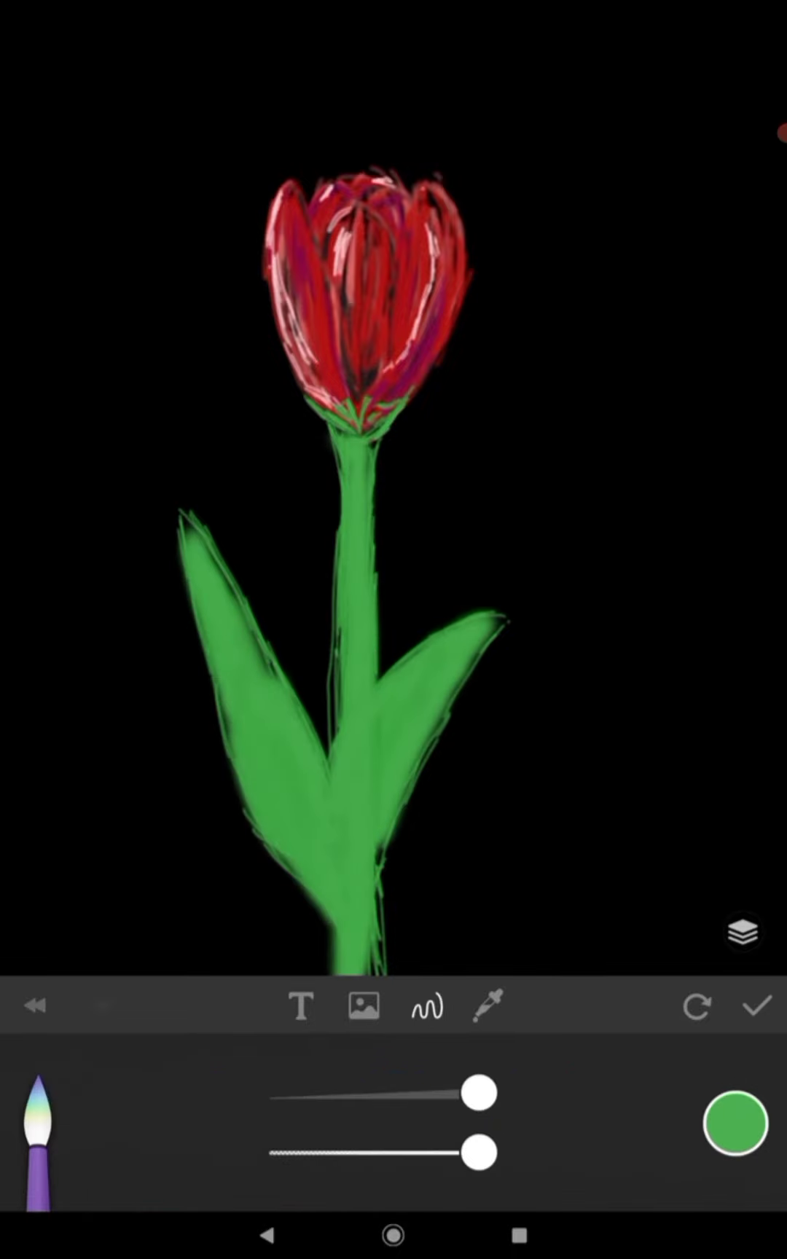
# Shade the leaves and stem in dark green, then outline their edges in white.
pyautogui.click(745, 1122)
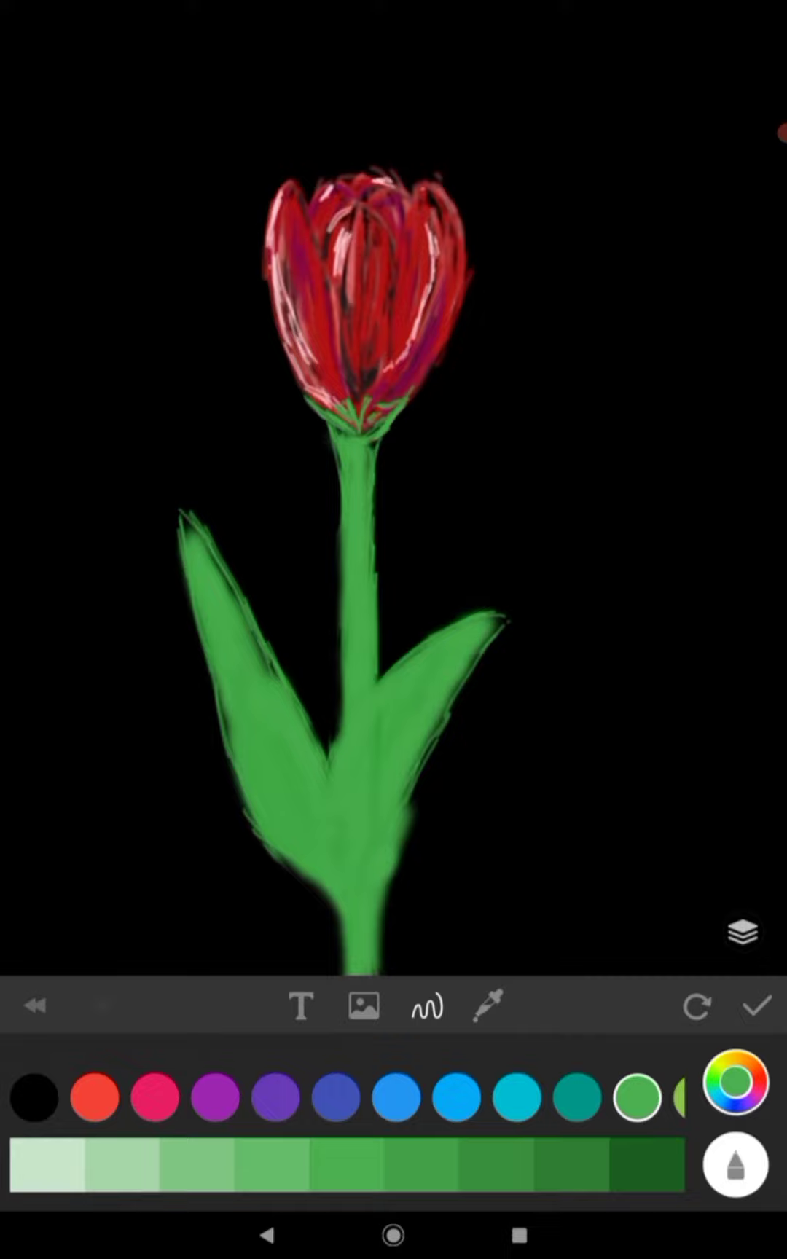
pyautogui.click(640, 1188)
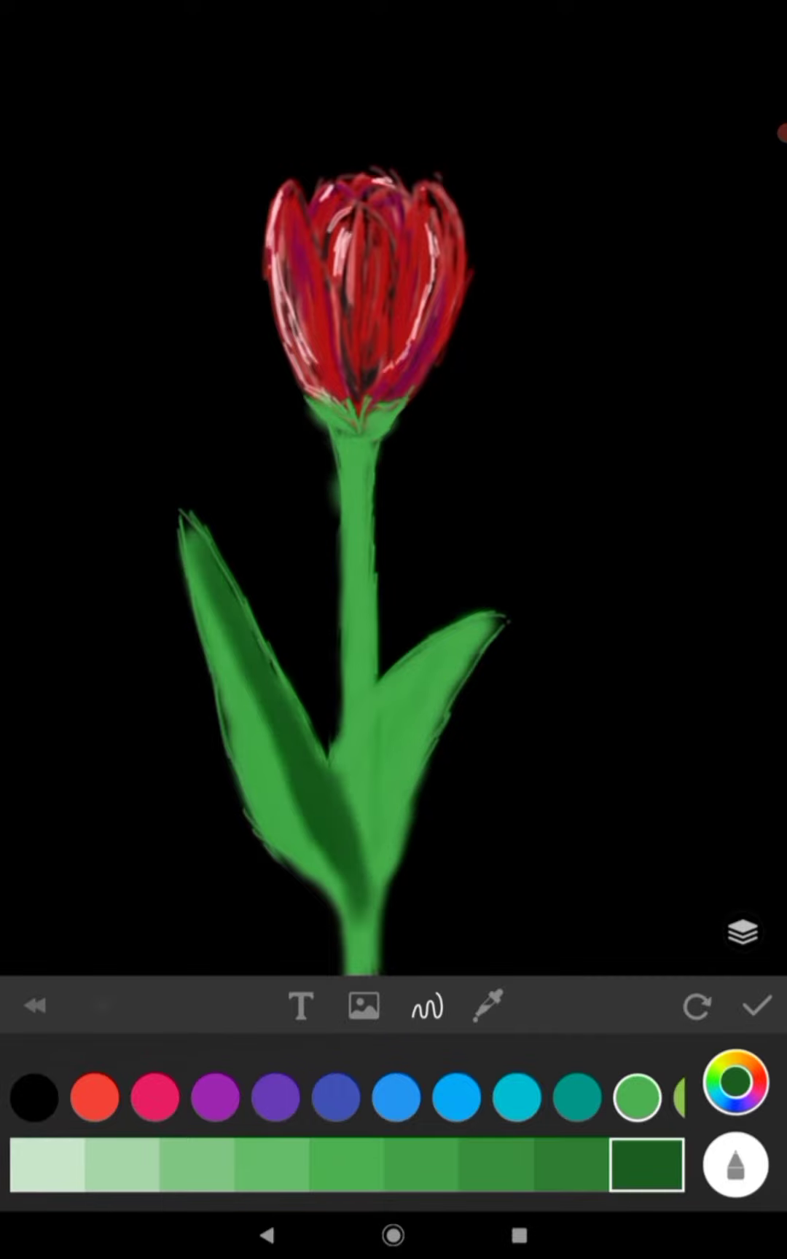
pyautogui.click(34, 1098)
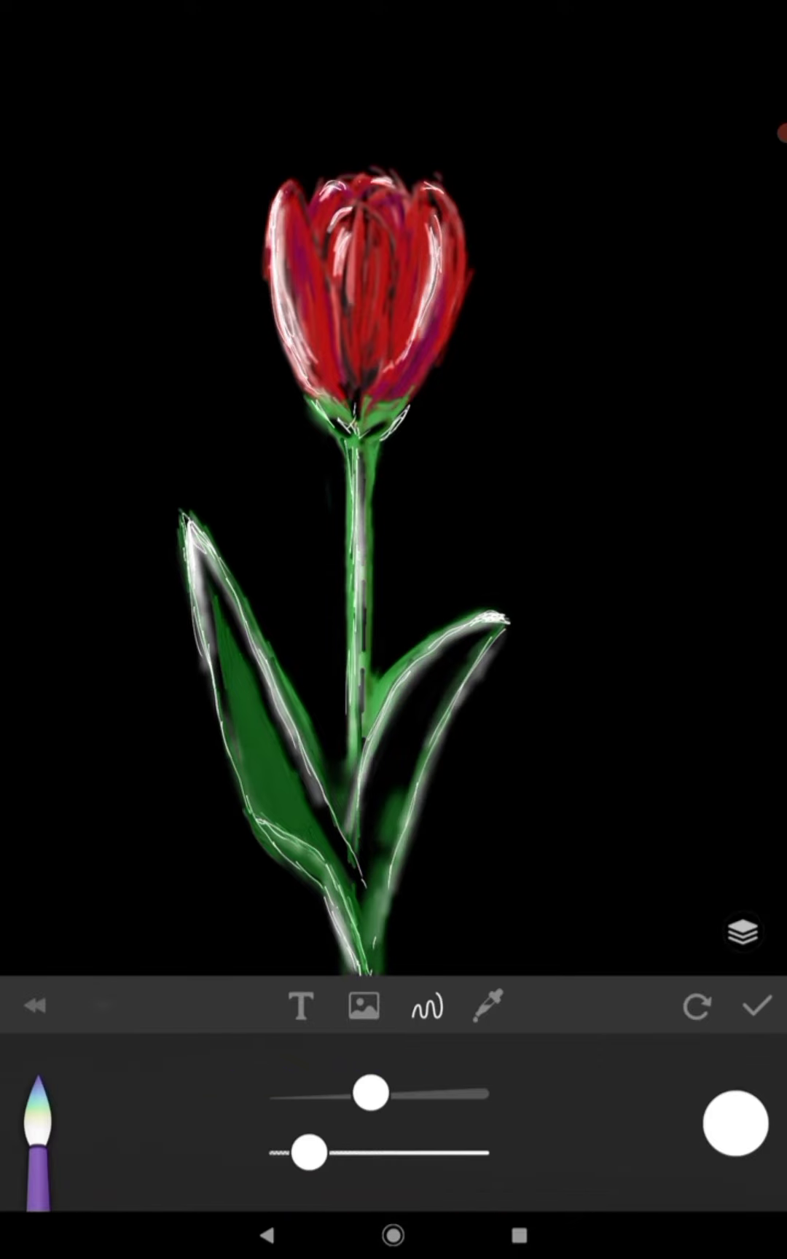
# Refine shading with black, dark grey, lighter red and light green, then switch to white.
pyautogui.click(731, 1124)
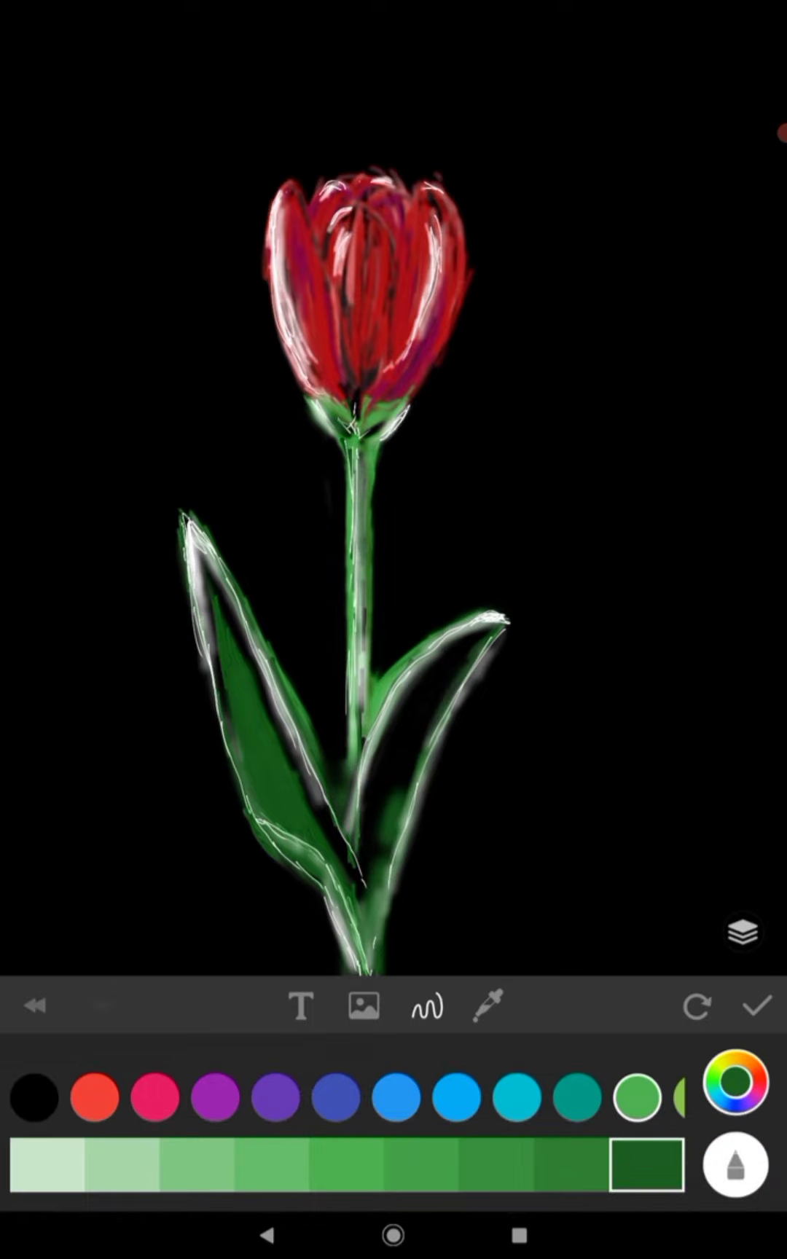
pyautogui.click(35, 1099)
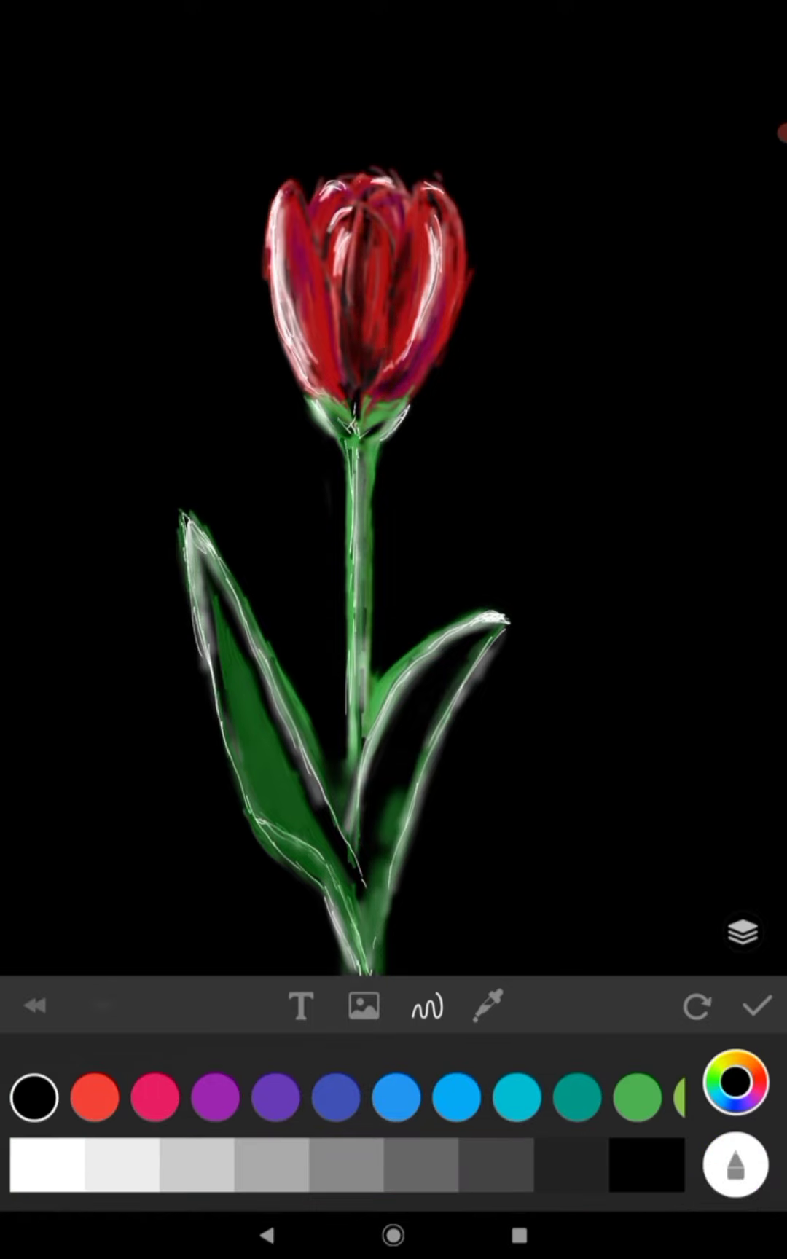
pyautogui.click(97, 1097)
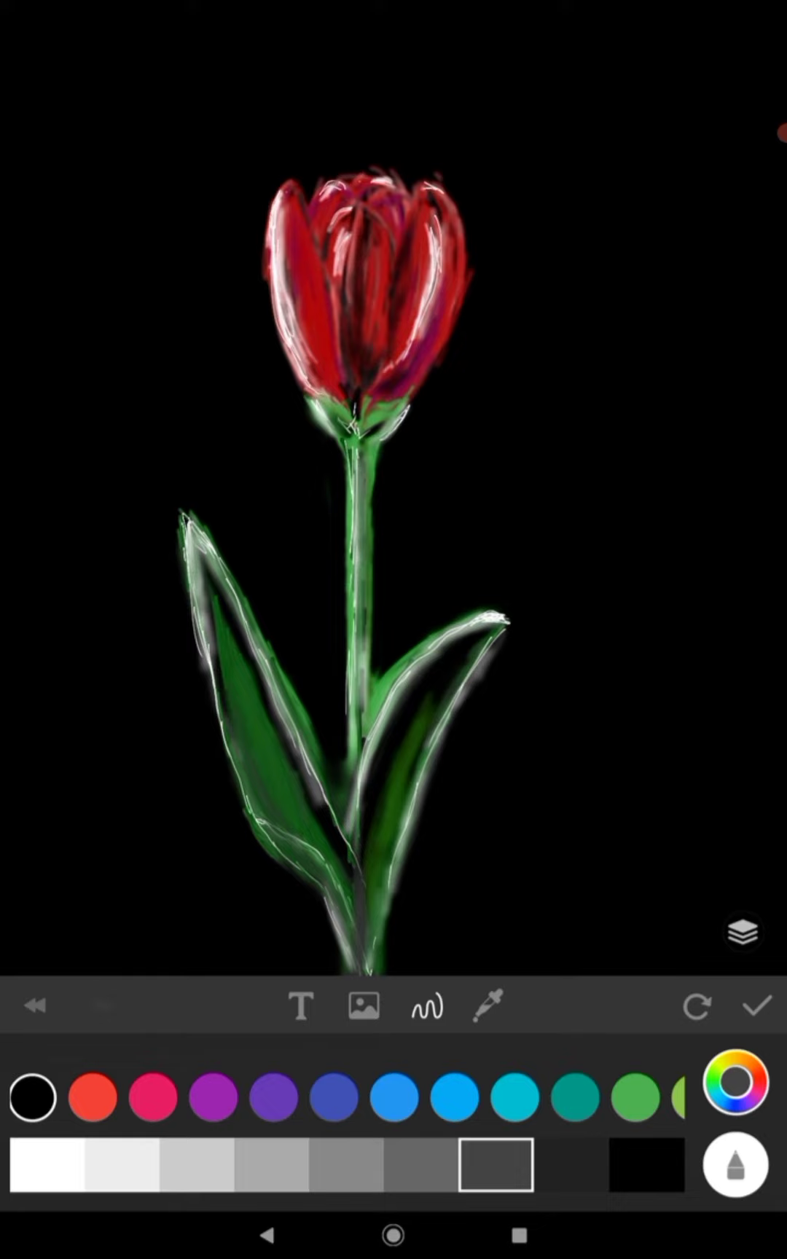
pyautogui.click(94, 1097)
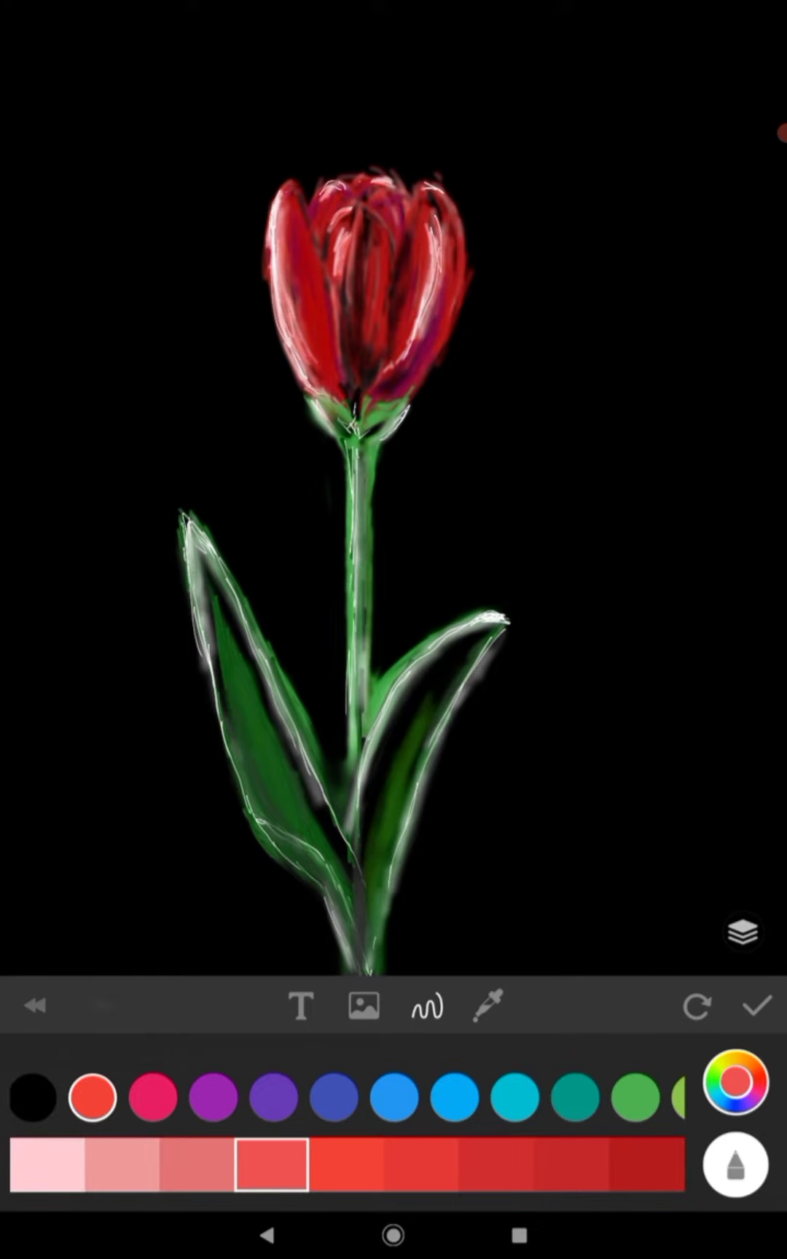
pyautogui.click(34, 1097)
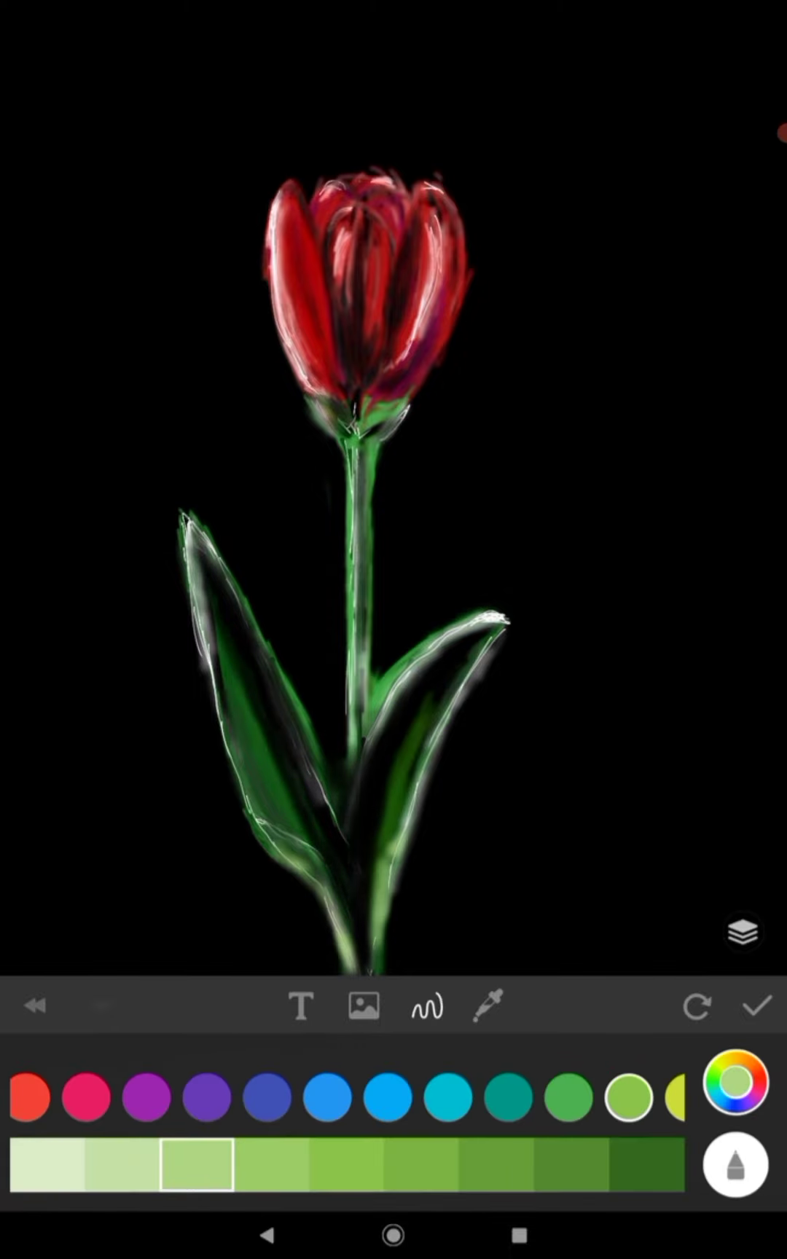
pyautogui.click(737, 1123)
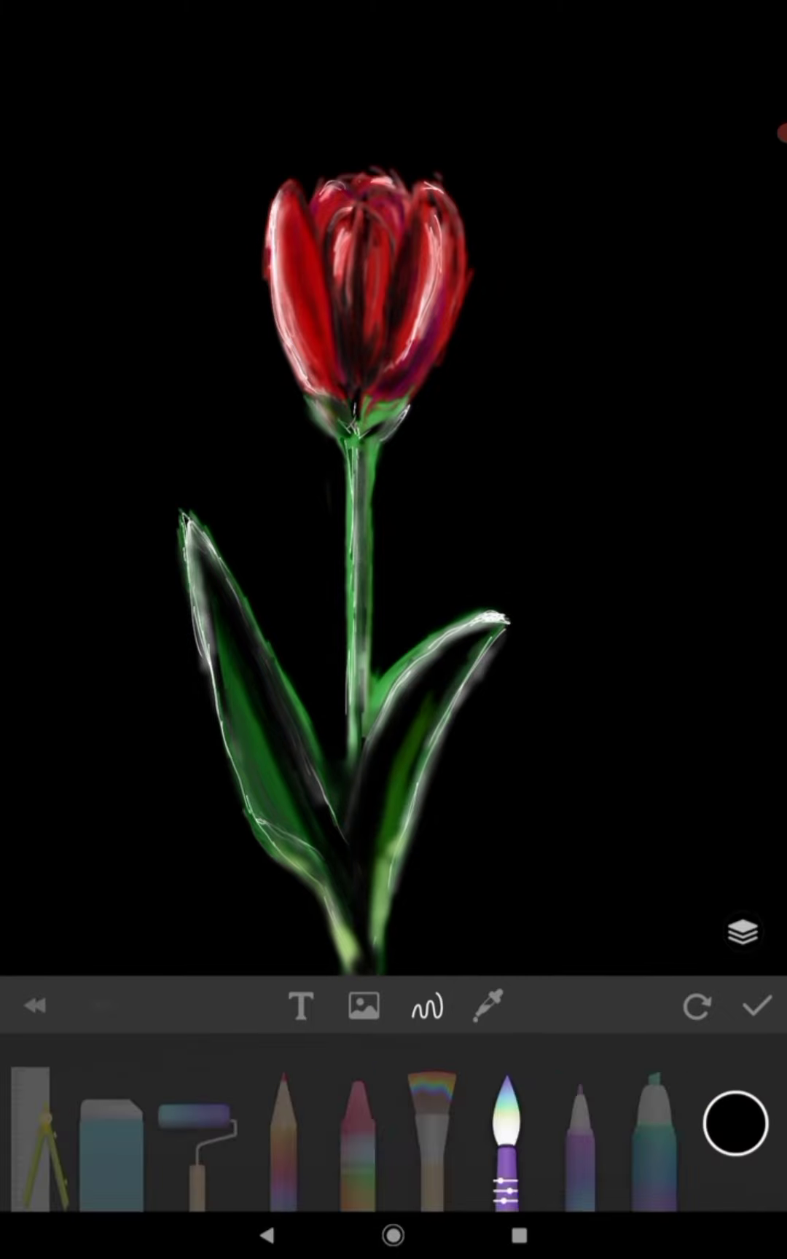
pyautogui.click(735, 1123)
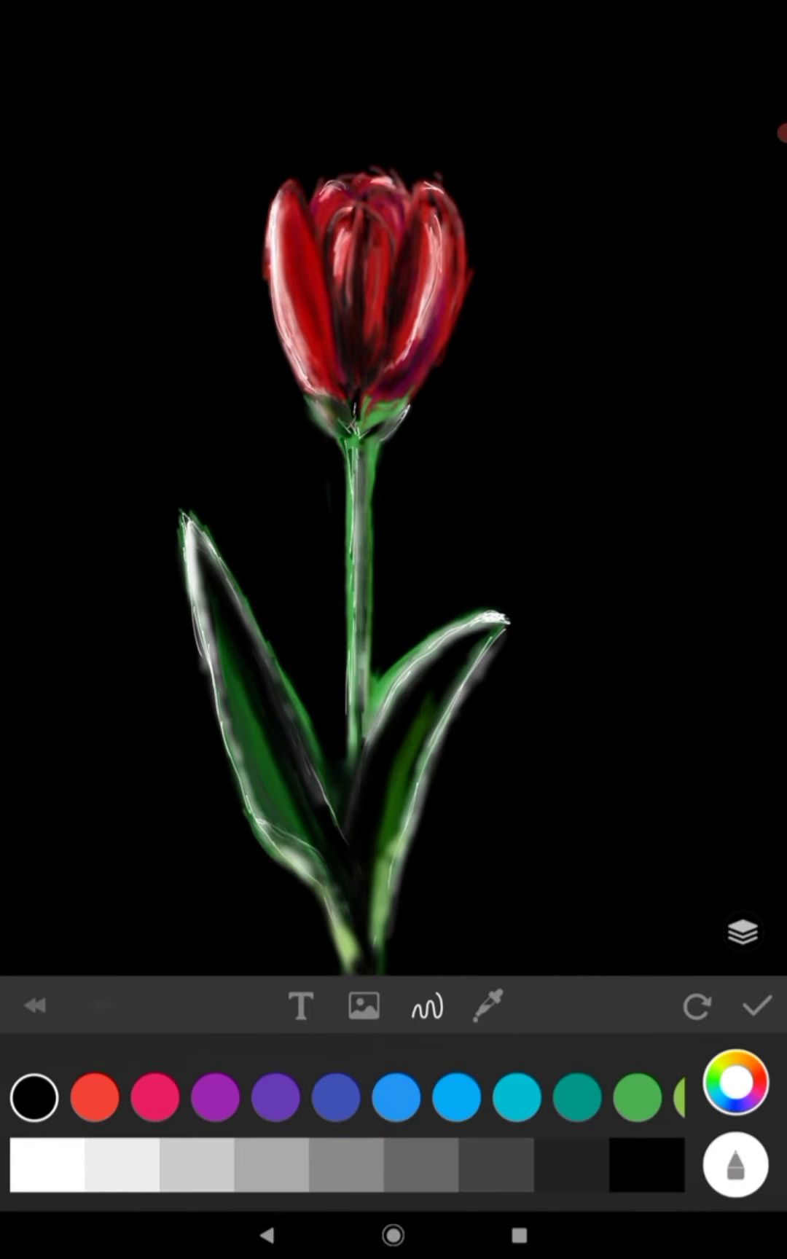